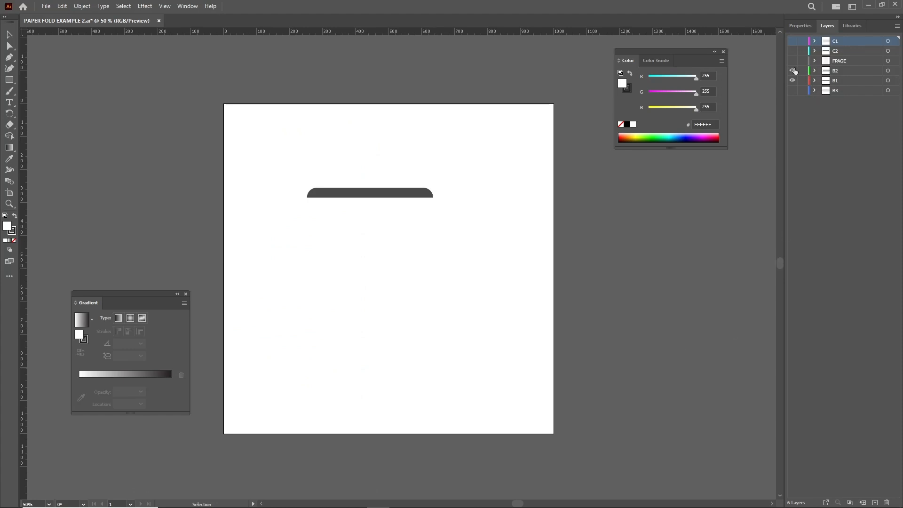
Make layers B2, B1, roll layer C1 and the last hidden roll layer visible
{"action": "left_click", "coordinate": [792, 80]}
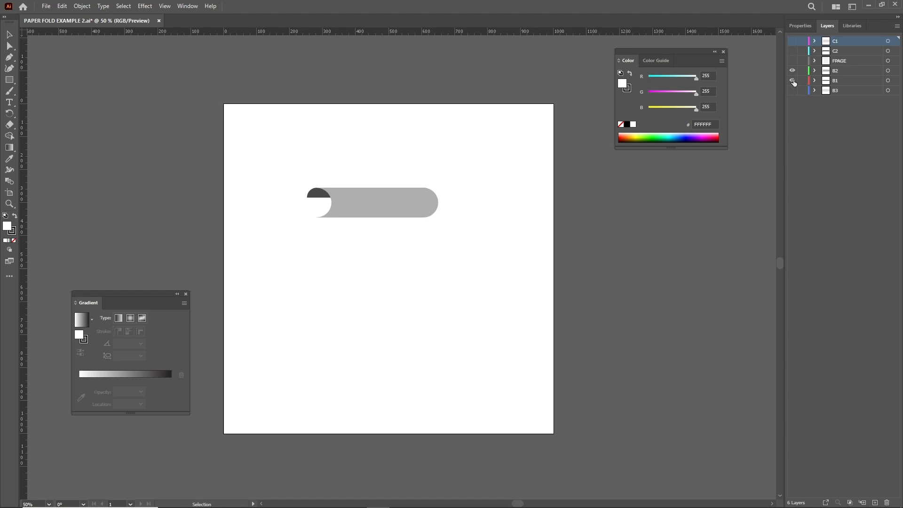
{"action": "left_click", "coordinate": [793, 80]}
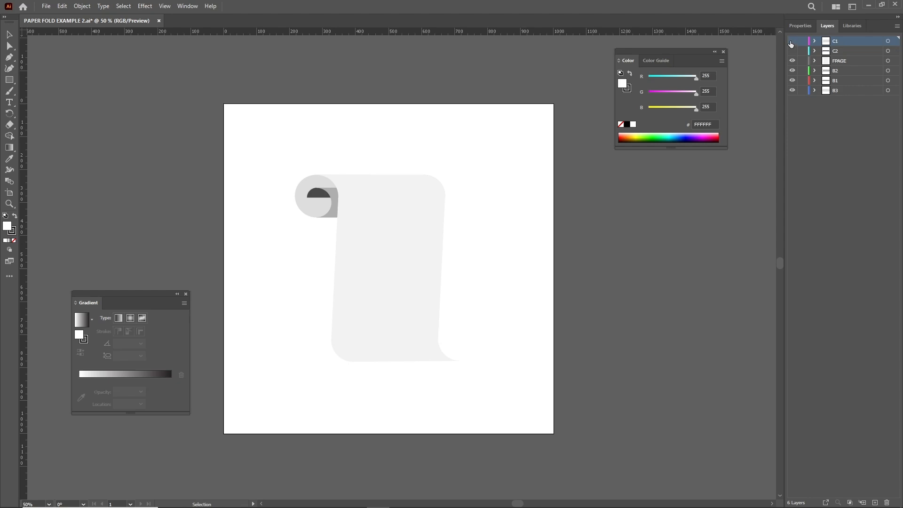
{"action": "left_click", "coordinate": [793, 40]}
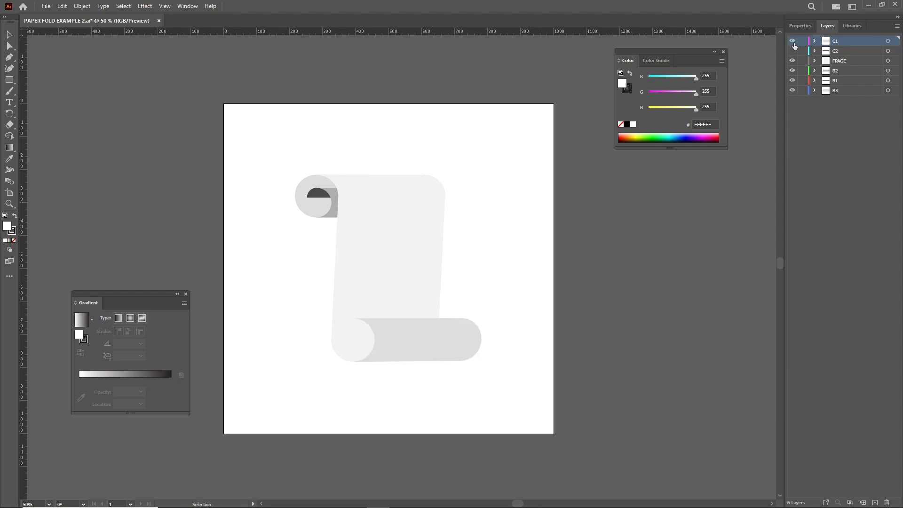
{"action": "left_click", "coordinate": [792, 51]}
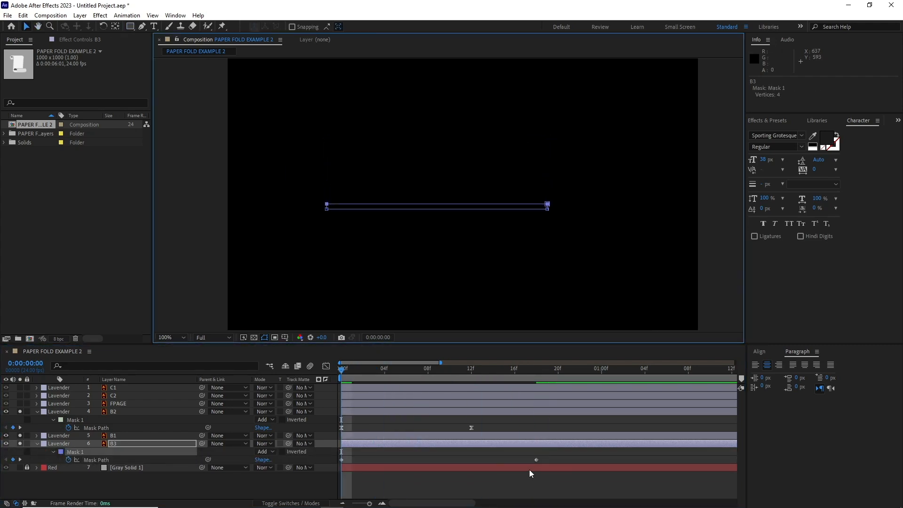
Adjust the B2 and B3 layer timing in the After Effects timeline
{"action": "left_click", "coordinate": [118, 403]}
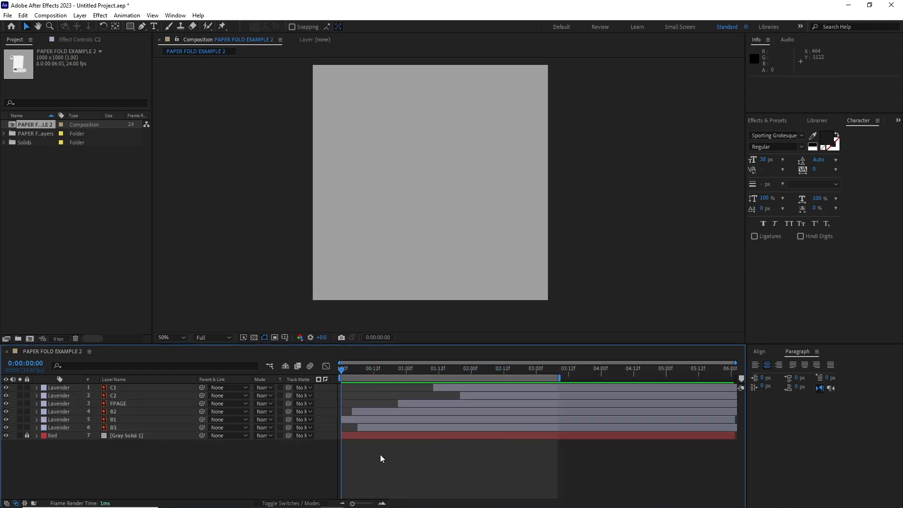
Play the composition preview to watch the scroll unfurl
{"action": "key", "text": "space"}
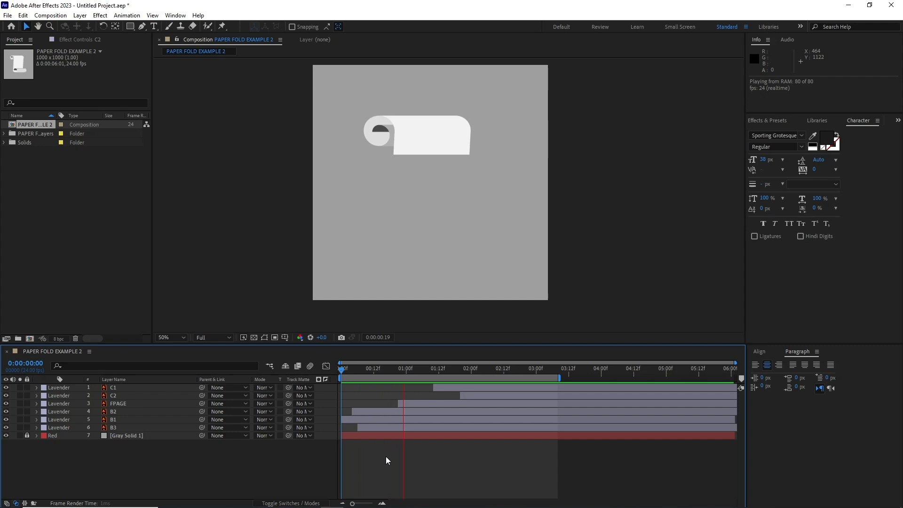
{"action": "left_click", "coordinate": [534, 369]}
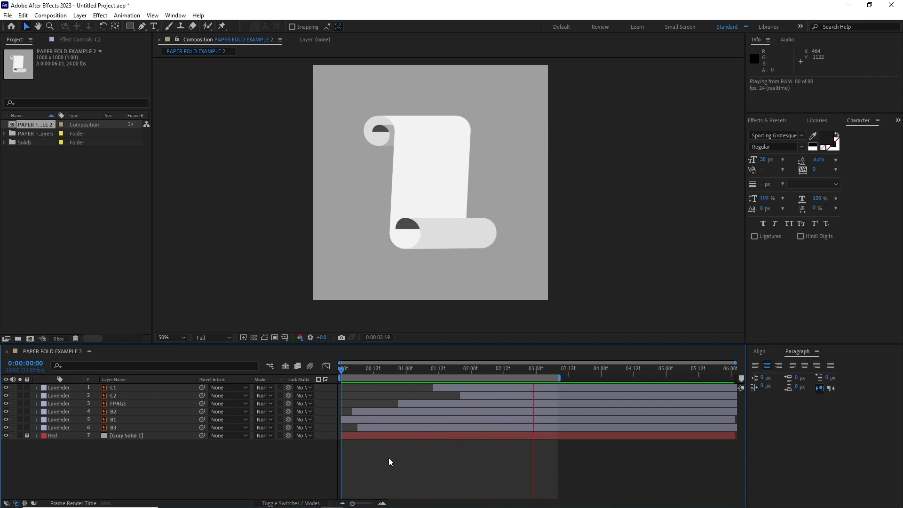
{"action": "left_click", "coordinate": [450, 368]}
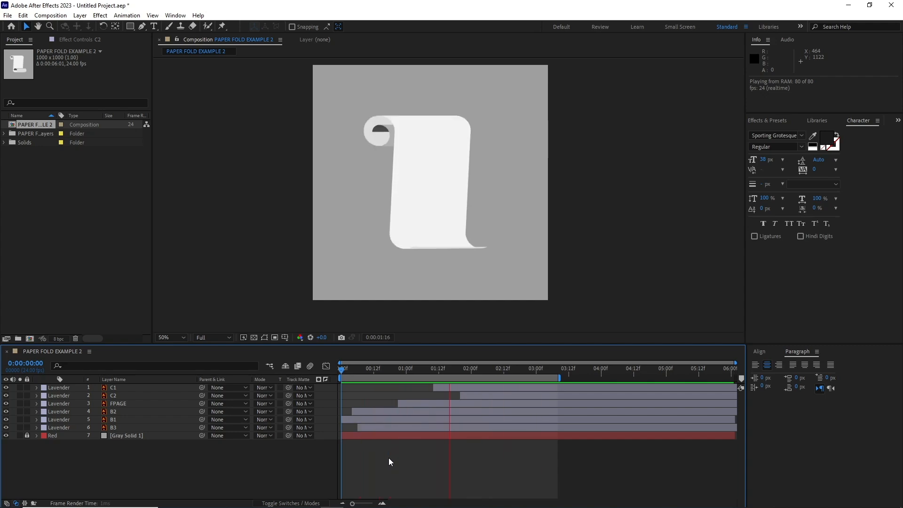